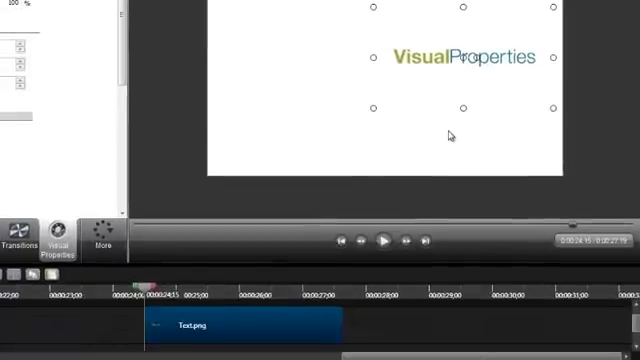
- Add an animation arrow to the Text.png clip via Visual Properties
left_click(244, 328)
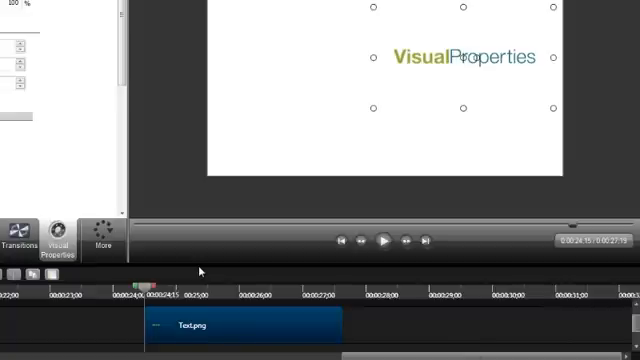
mouse_move(188, 272)
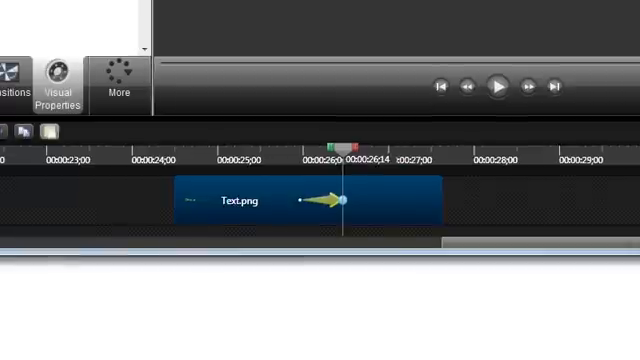
left_click(318, 200)
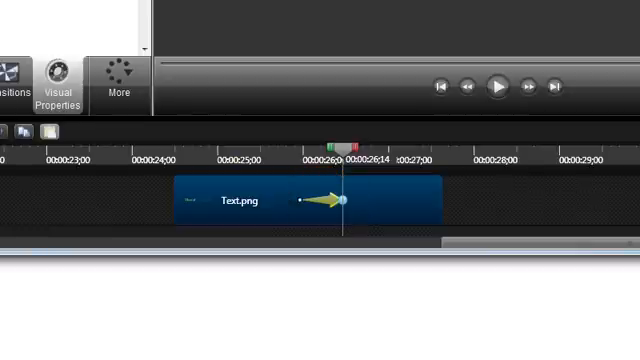
left_click(244, 202)
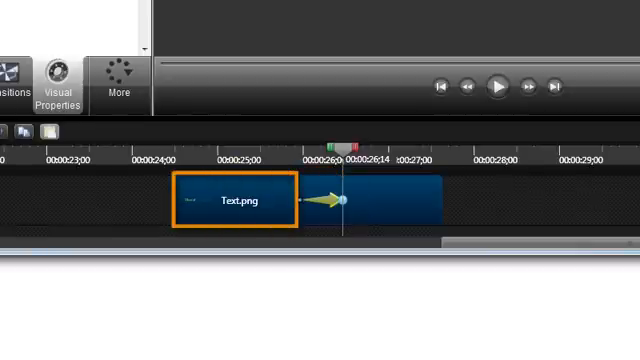
left_click(396, 200)
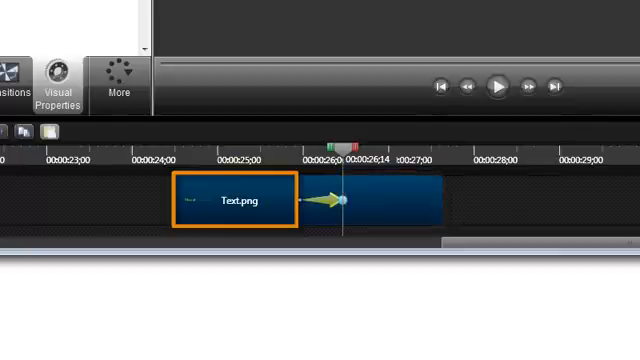
left_click(390, 204)
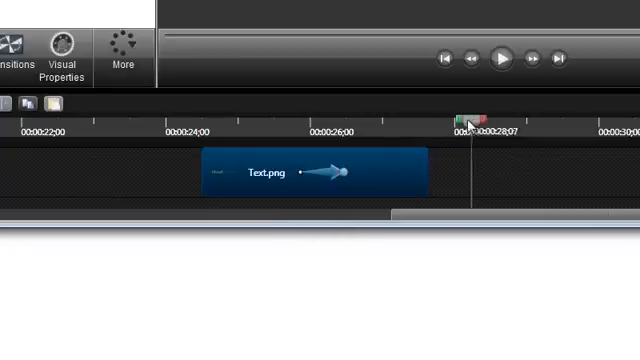
left_click_drag(470, 118, 384, 118)
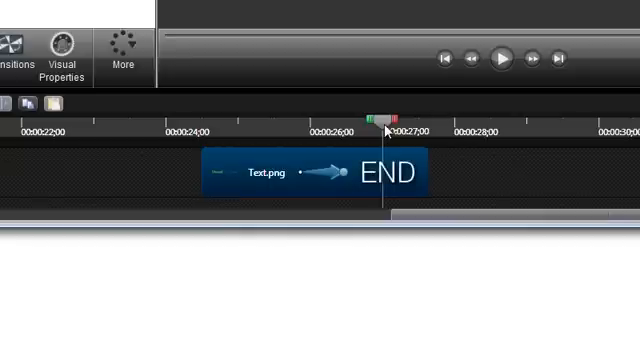
left_click_drag(384, 118, 336, 118)
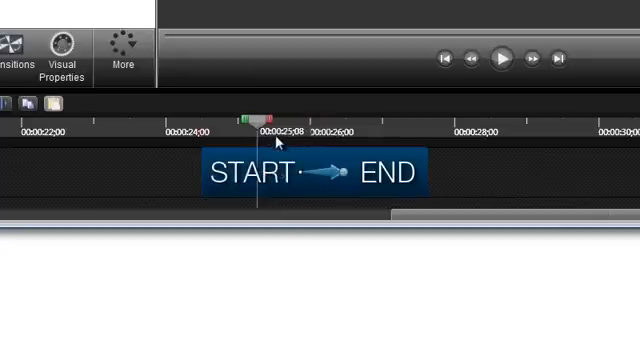
left_click_drag(260, 114, 340, 118)
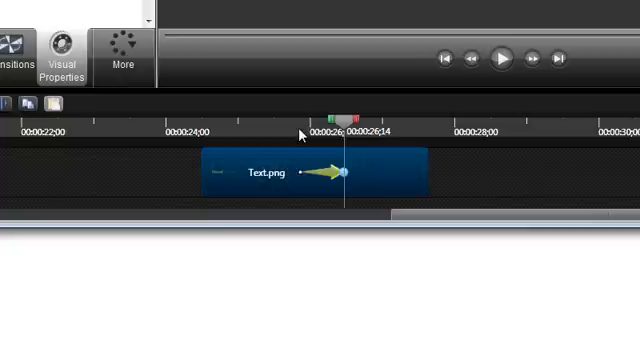
left_click(68, 52)
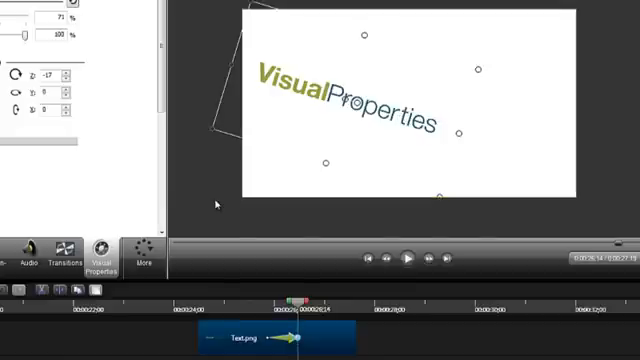
mouse_move(244, 252)
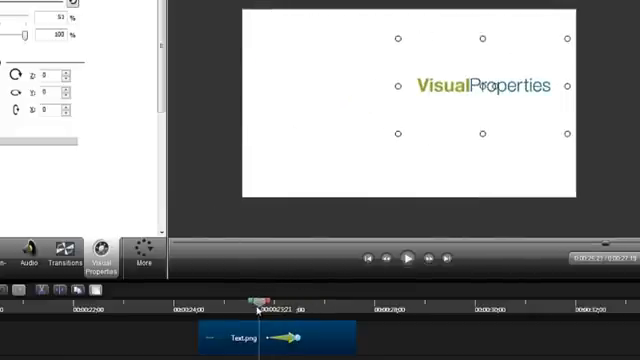
- Adjust the animation end point's Rotation and Position in Visual Properties
left_click(408, 260)
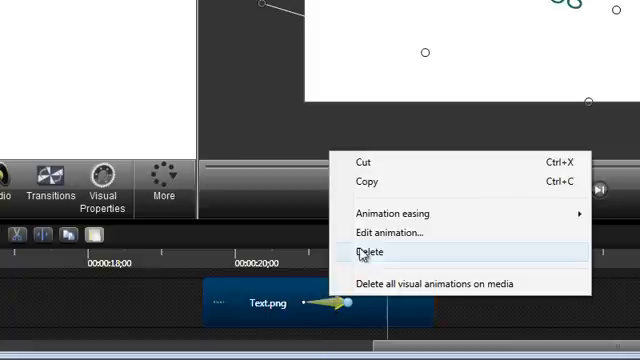
mouse_move(378, 184)
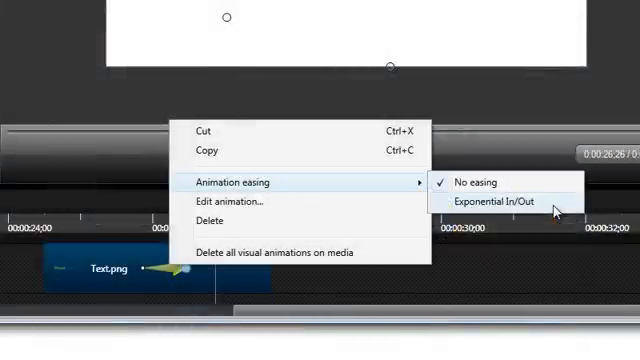
mouse_move(504, 204)
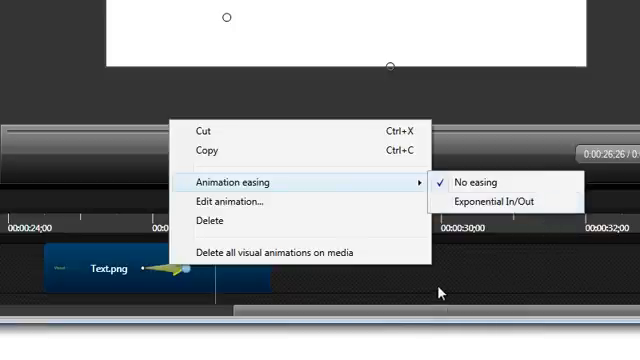
left_click(236, 204)
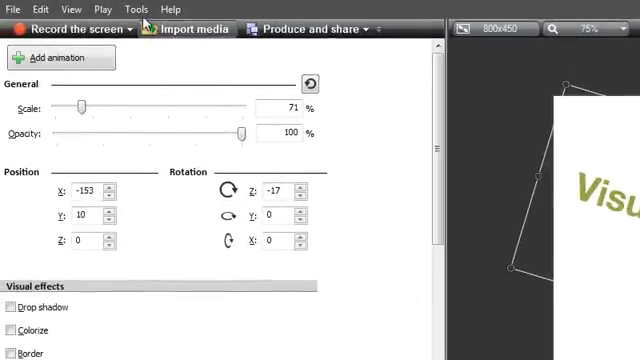
- Show the Tools menu listing recording, narration and Options entries
left_click(134, 8)
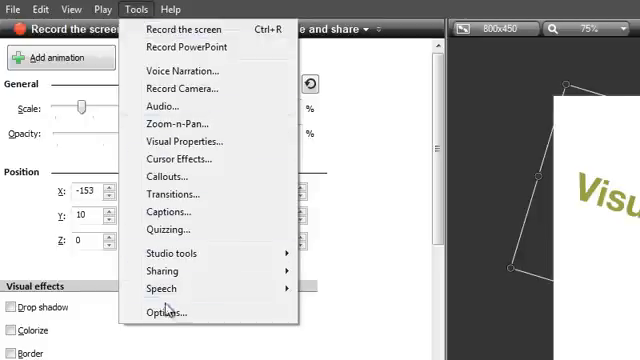